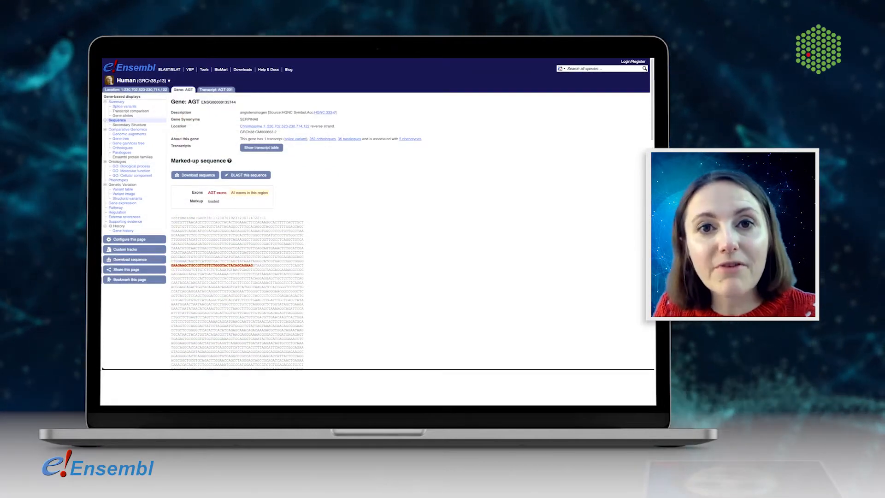
# Show AGT's GO biological process annotations, then its variant table with SIFT, PolyPhen and CADD scores.
pyautogui.click(131, 166)
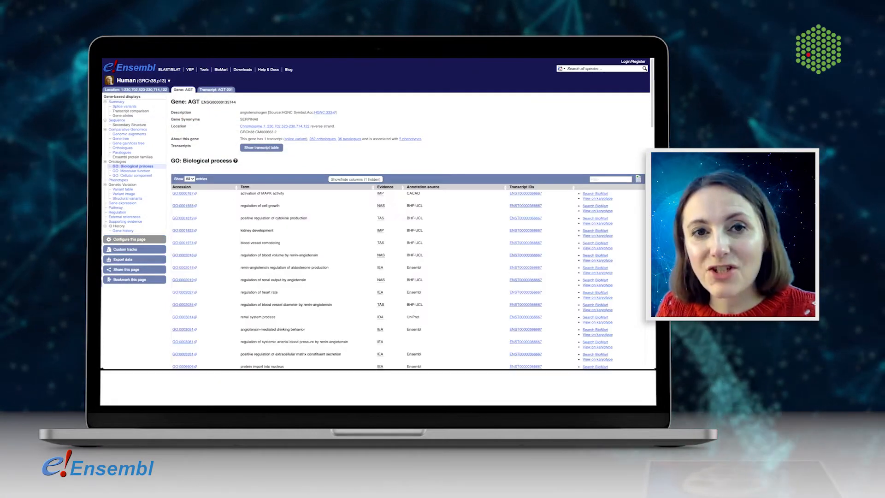
pyautogui.click(122, 190)
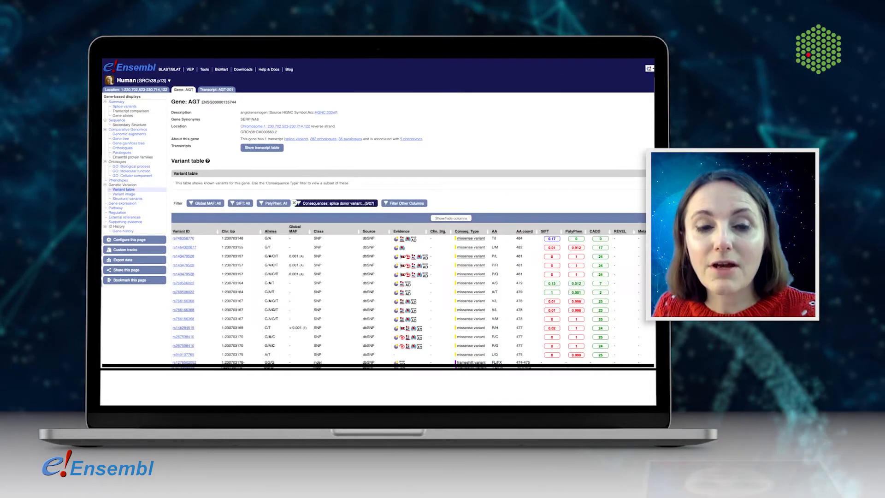